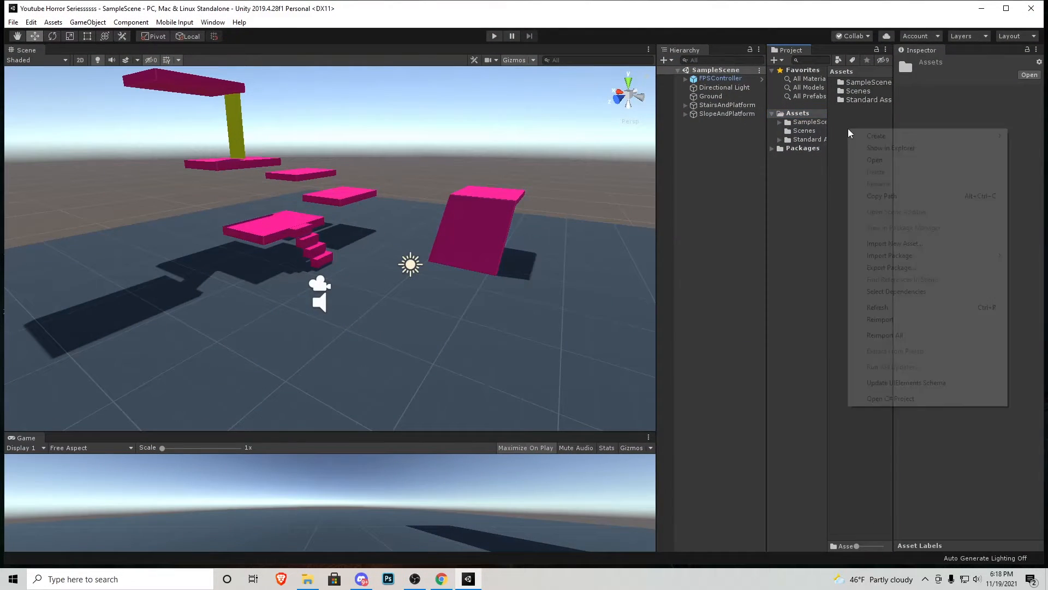
# Create a new folder in Assets named 'Scripts'.
pyautogui.click(875, 135)
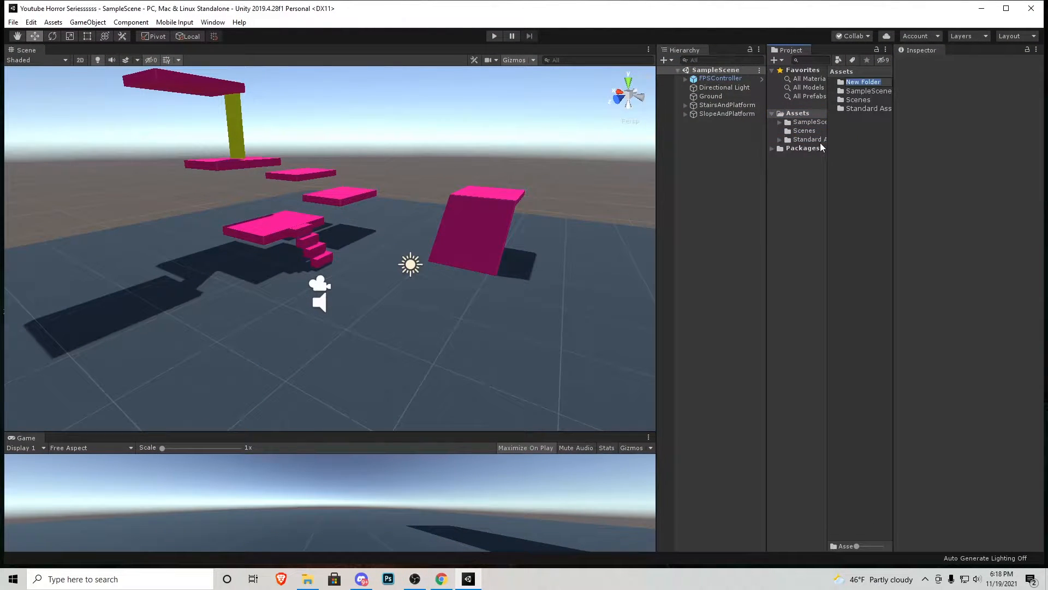
pyautogui.write('Scripts')
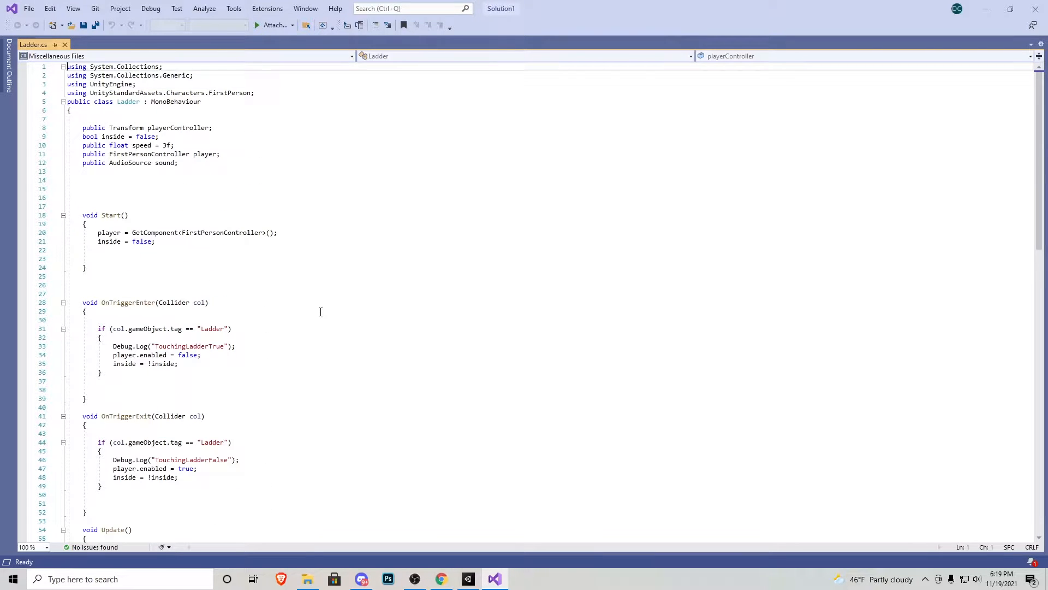
pyautogui.scroll(-3)
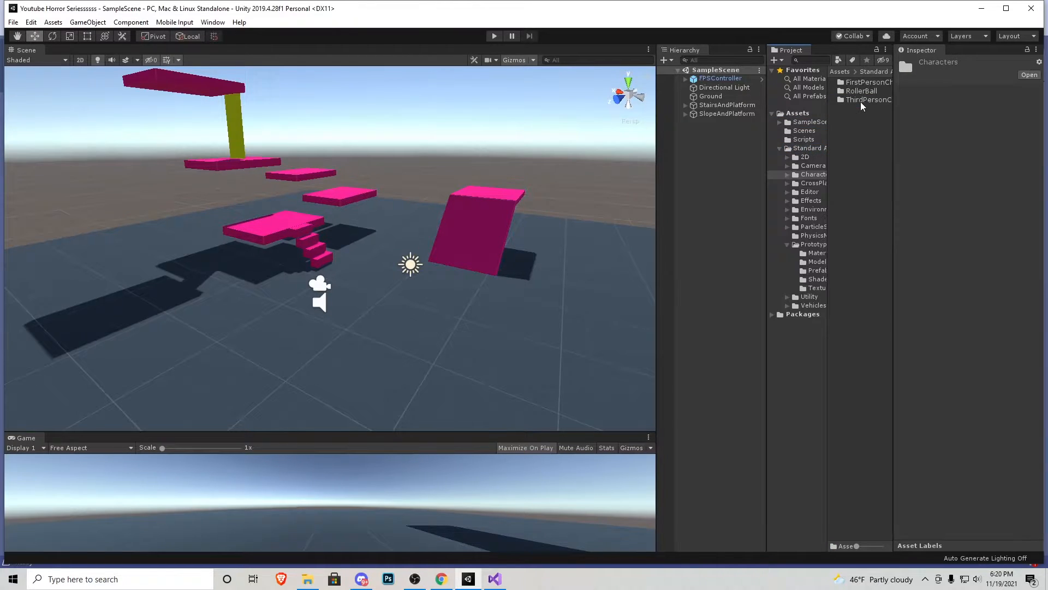
pyautogui.click(494, 578)
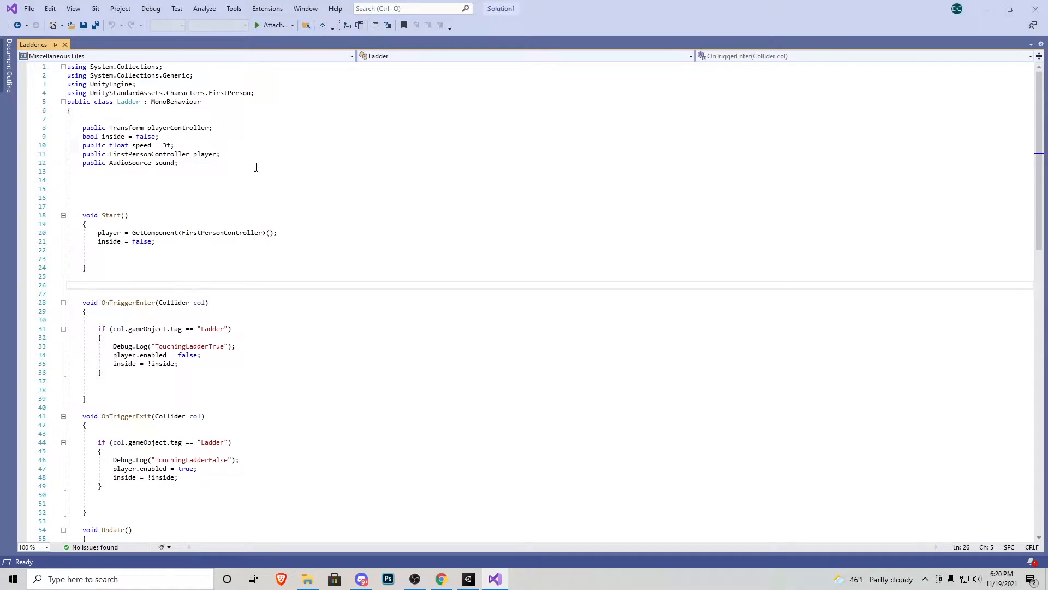
pyautogui.moveTo(82, 127); pyautogui.dragTo(177, 163)
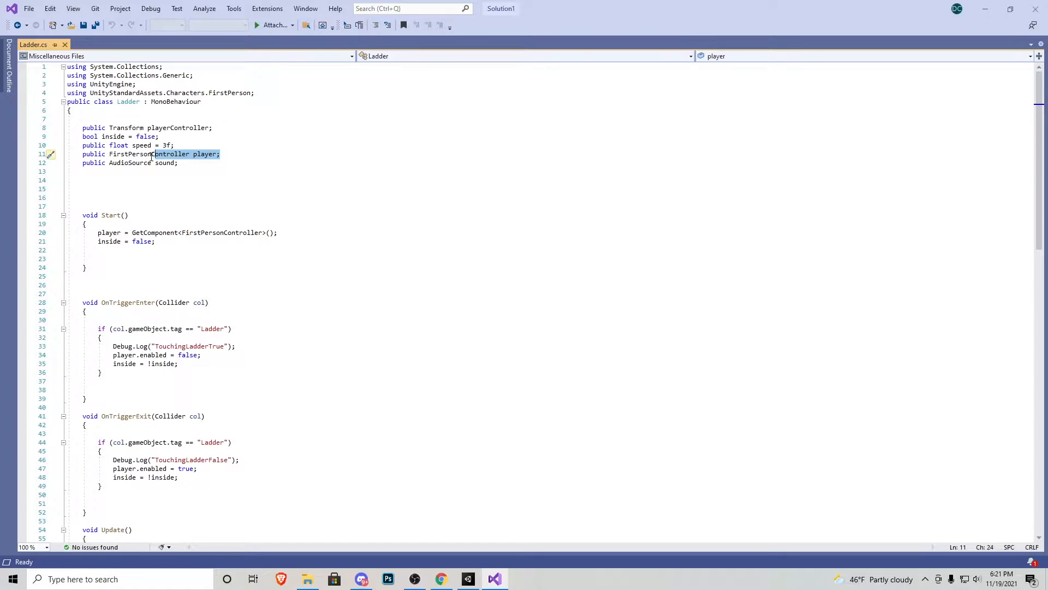
pyautogui.click(165, 163)
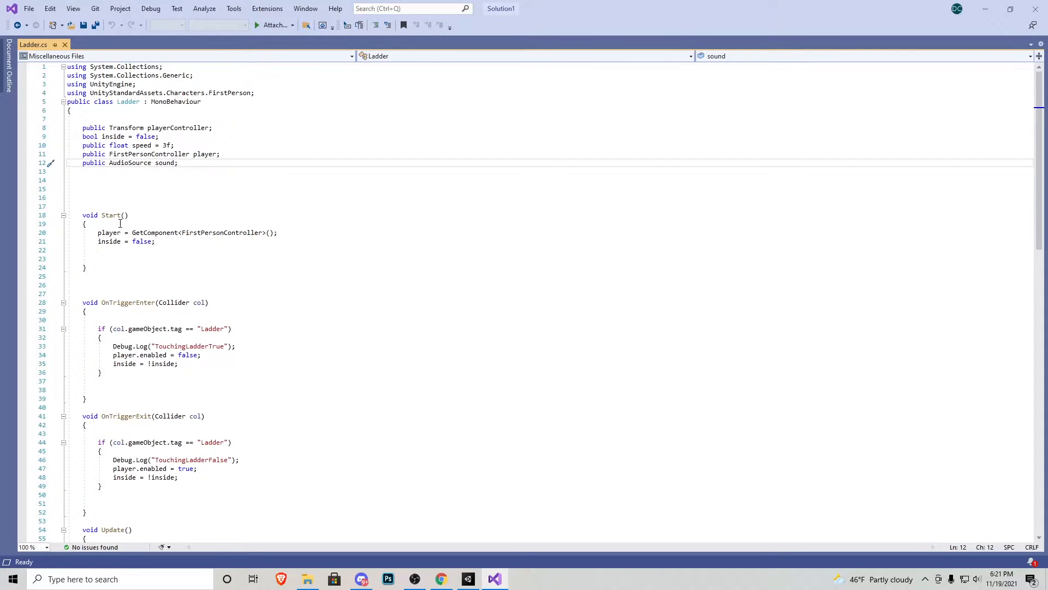
pyautogui.click(85, 223)
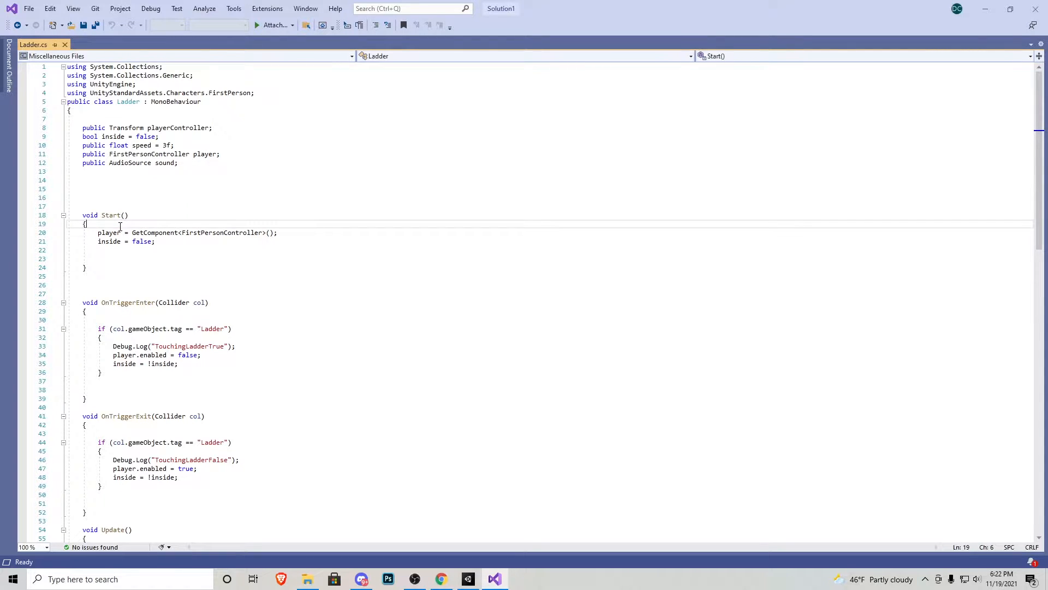
pyautogui.moveTo(120, 232)
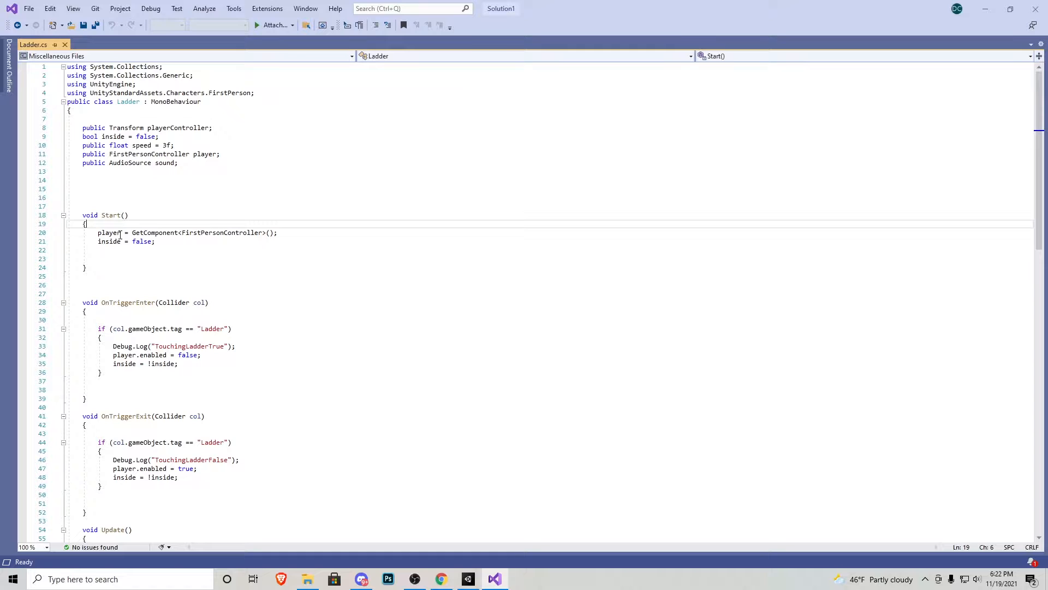
pyautogui.doubleClick(218, 231)
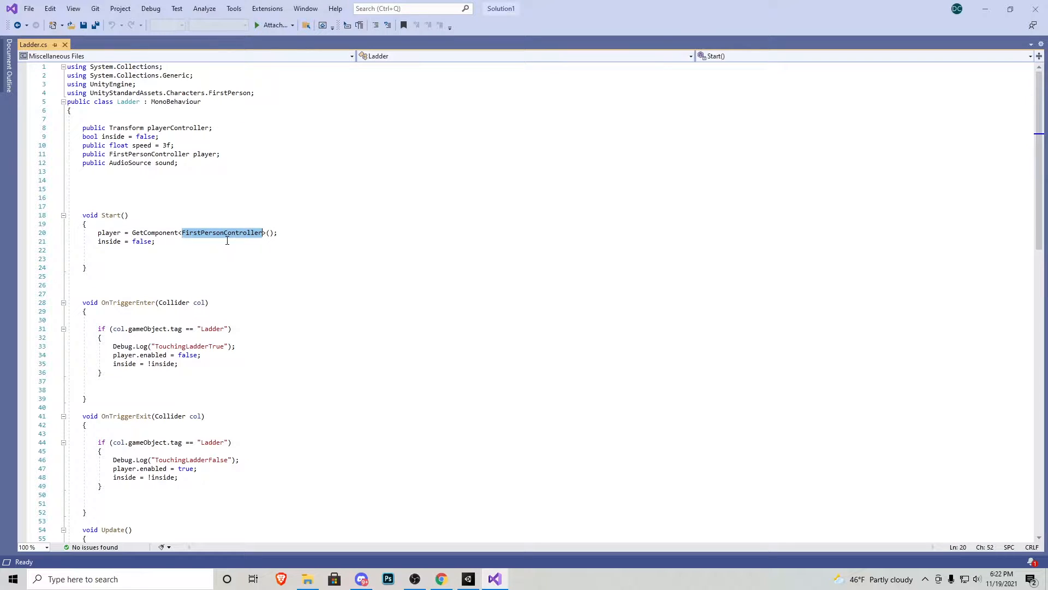
pyautogui.moveTo(250, 239)
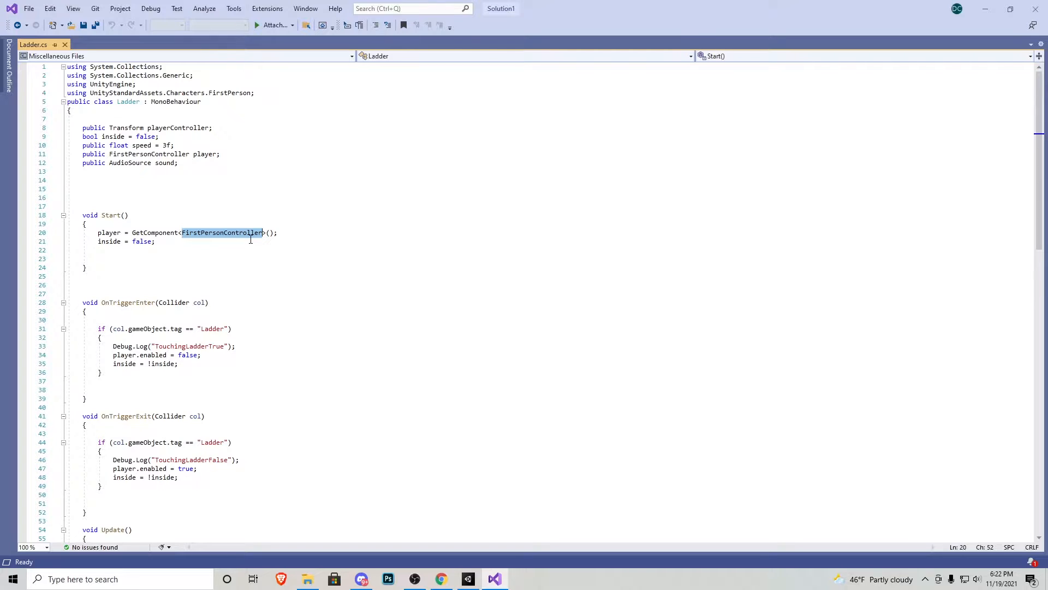
pyautogui.moveTo(252, 241)
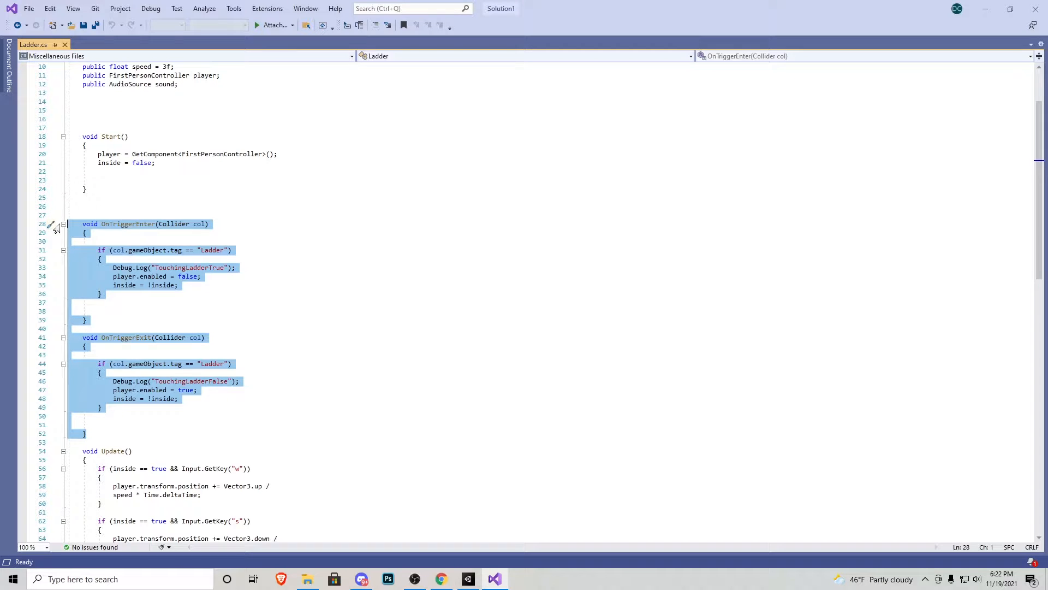
pyautogui.click(144, 249)
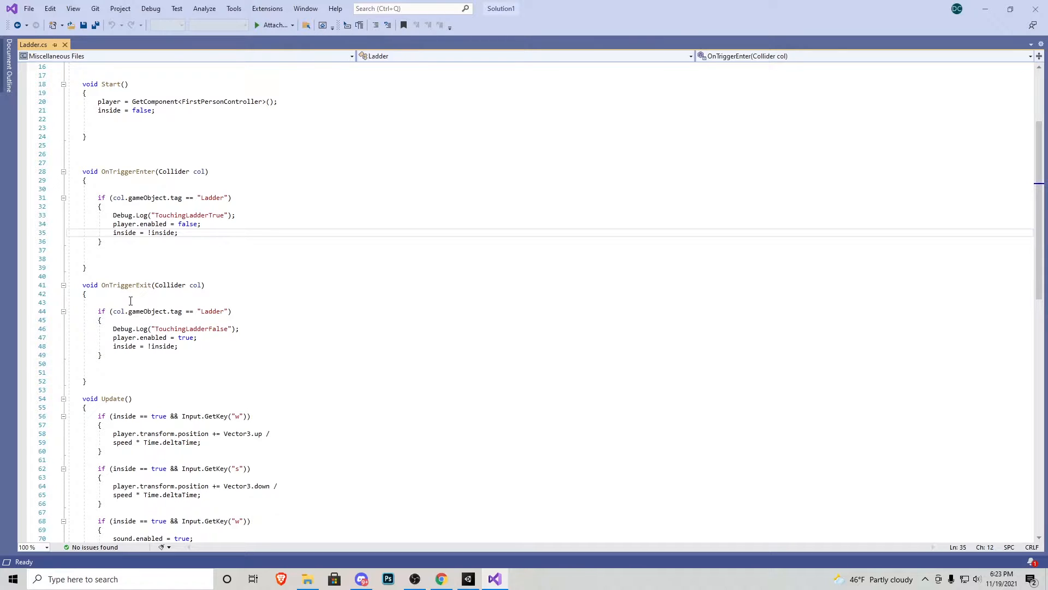
pyautogui.moveTo(225, 346)
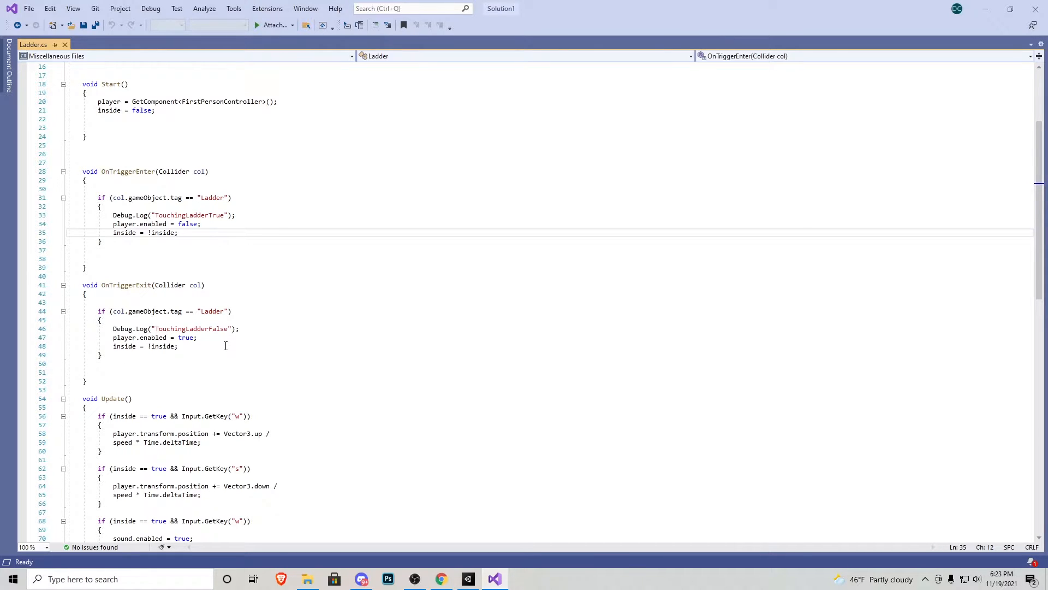
pyautogui.tripleClick(139, 337)
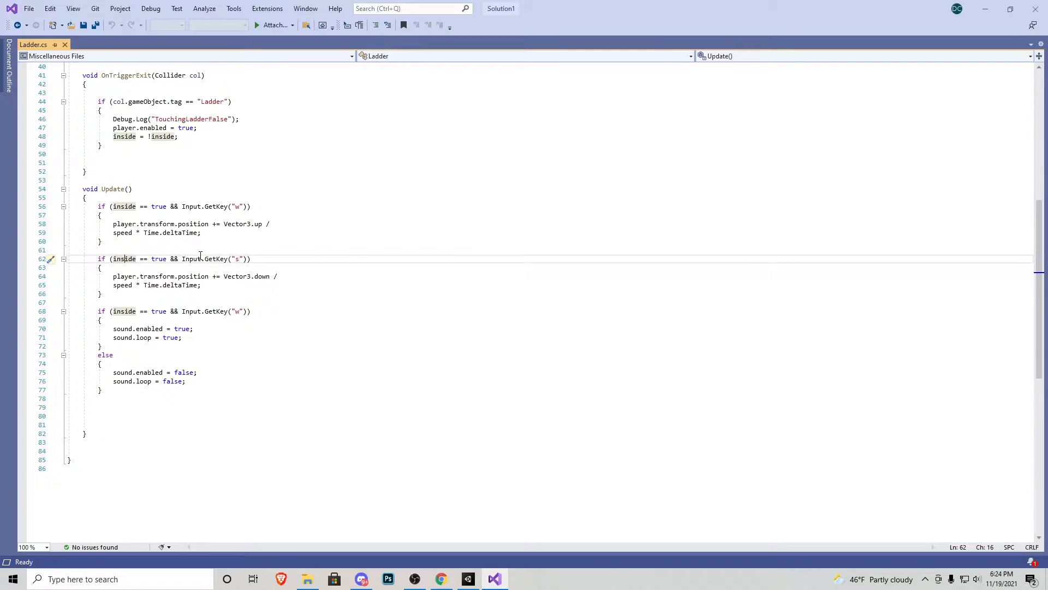
pyautogui.click(88, 189)
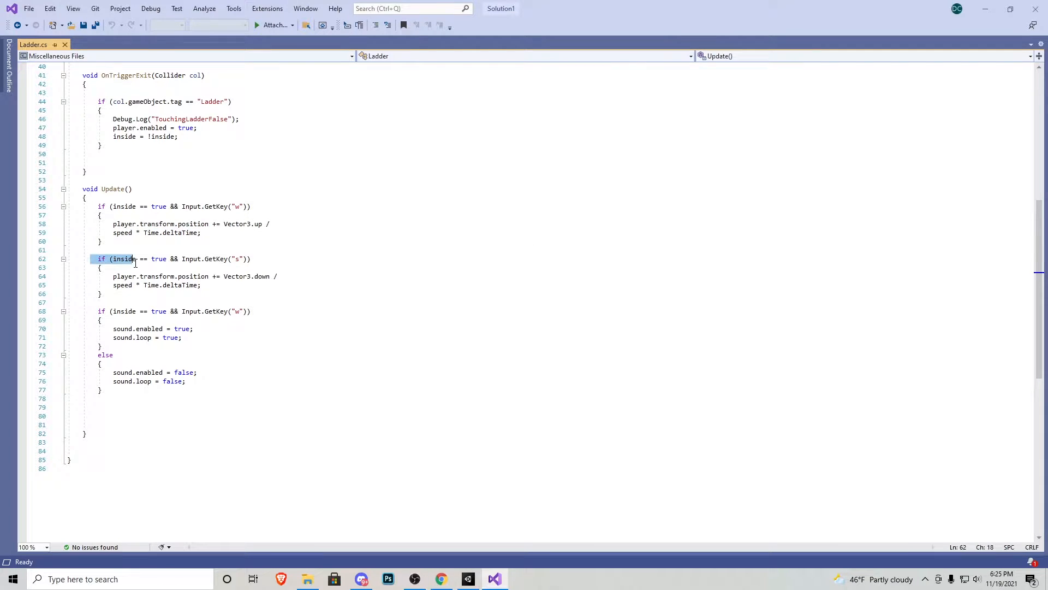
pyautogui.moveTo(133, 259); pyautogui.dragTo(102, 293)
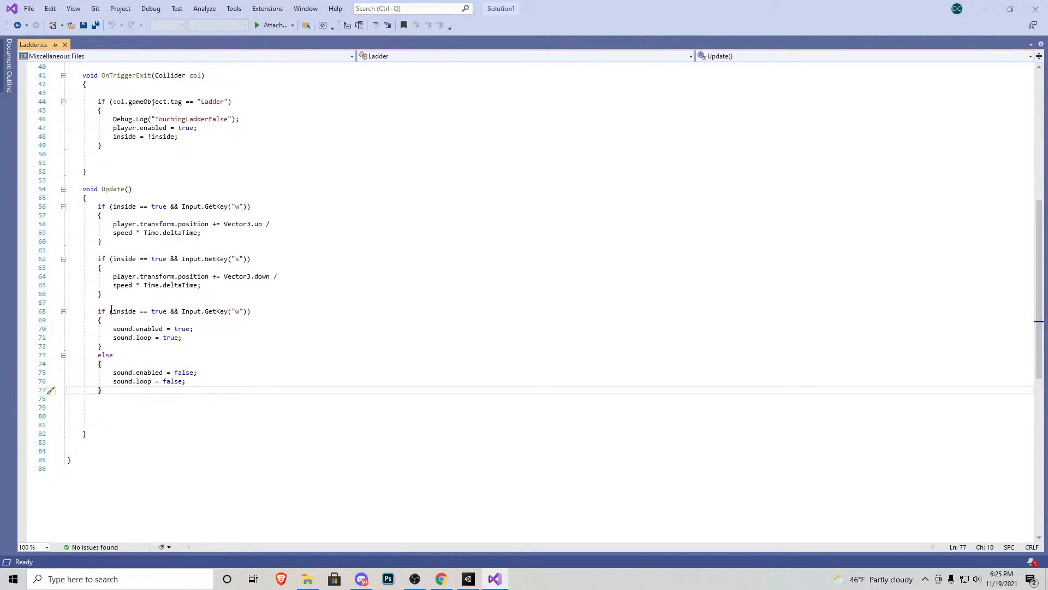
pyautogui.doubleClick(132, 329)
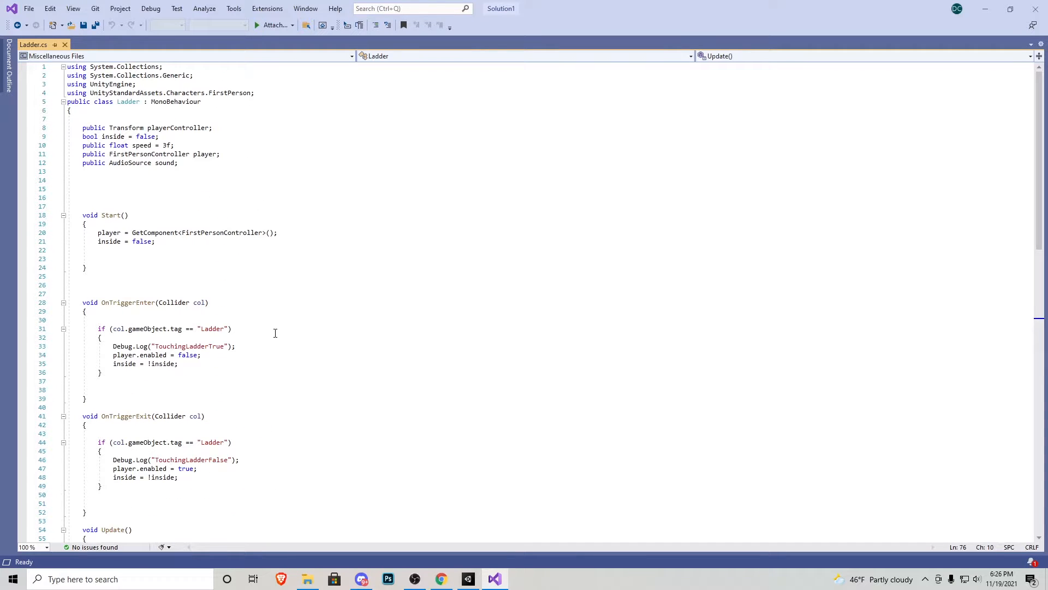
pyautogui.moveTo(360, 251)
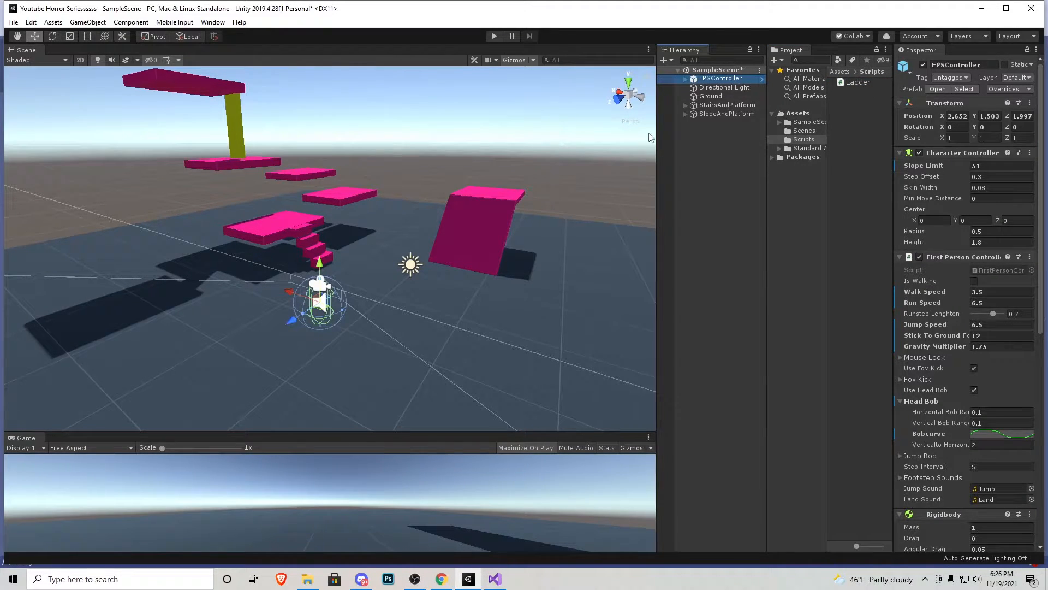
# Assign FPSController to the Ladder script's Player Controller and Player fields.
pyautogui.scroll(-3)
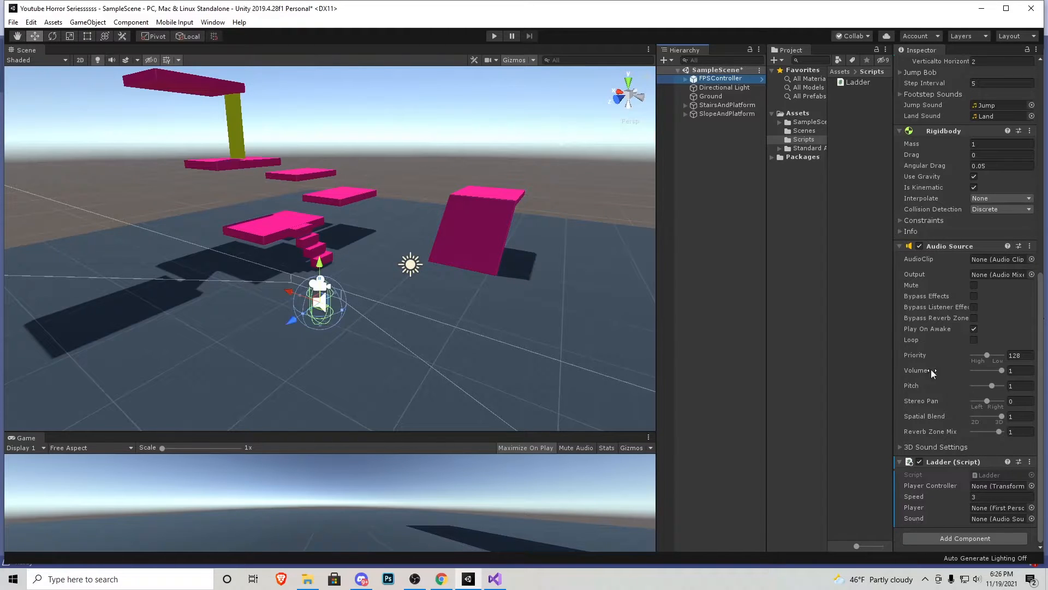
pyautogui.click(998, 484)
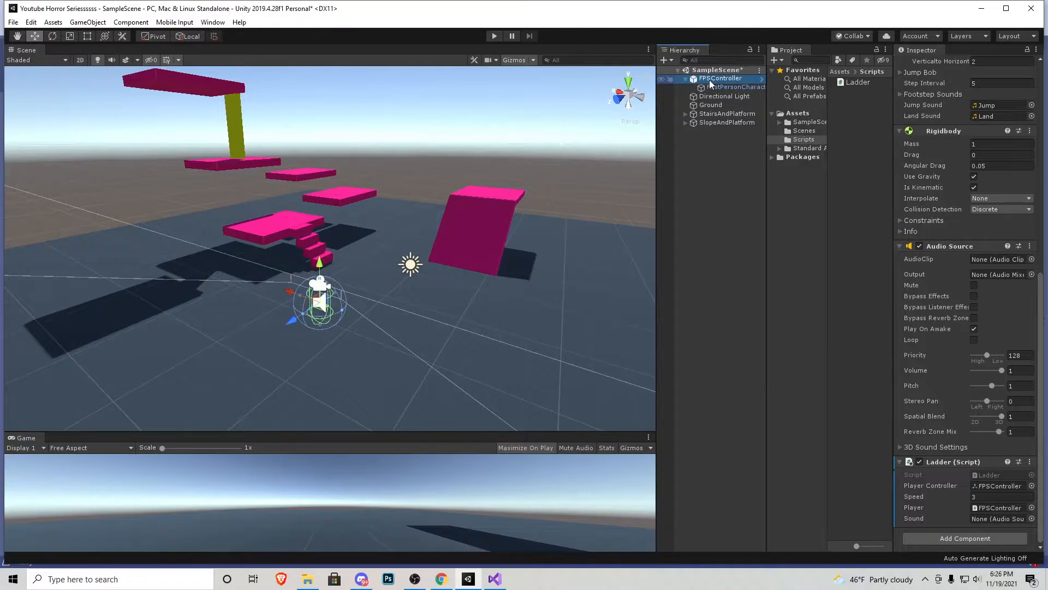
pyautogui.click(725, 97)
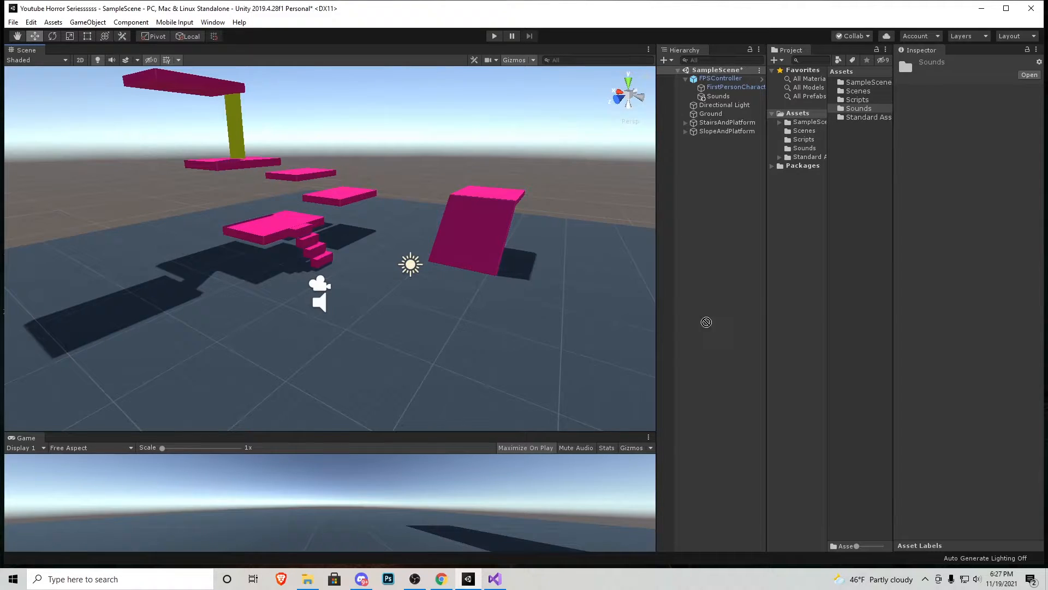
# Locate and preview LadderClimbSoundEffect in the Sounds folder.
pyautogui.click(858, 108)
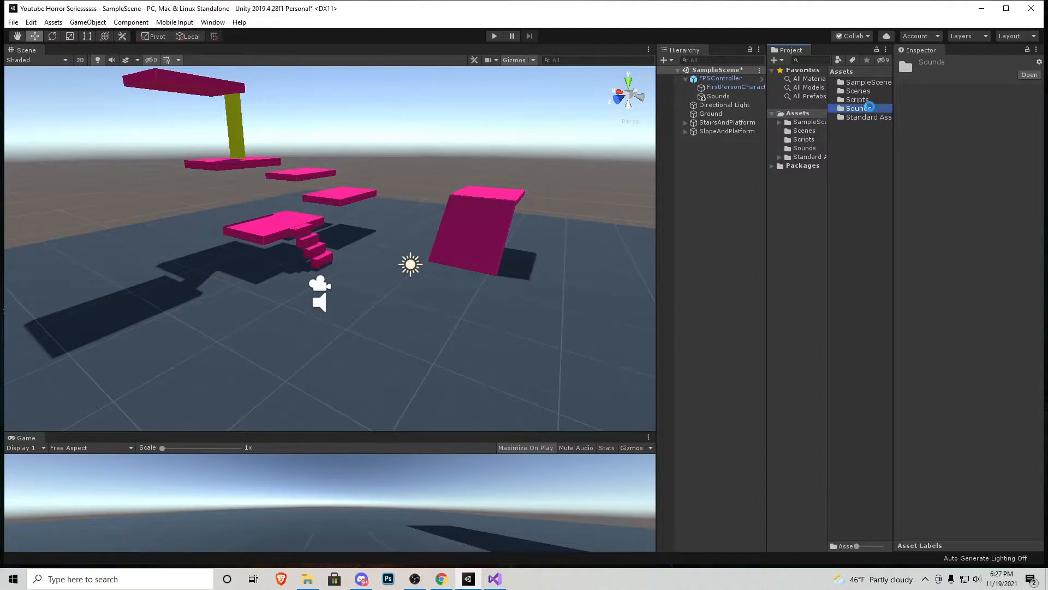
pyautogui.click(867, 82)
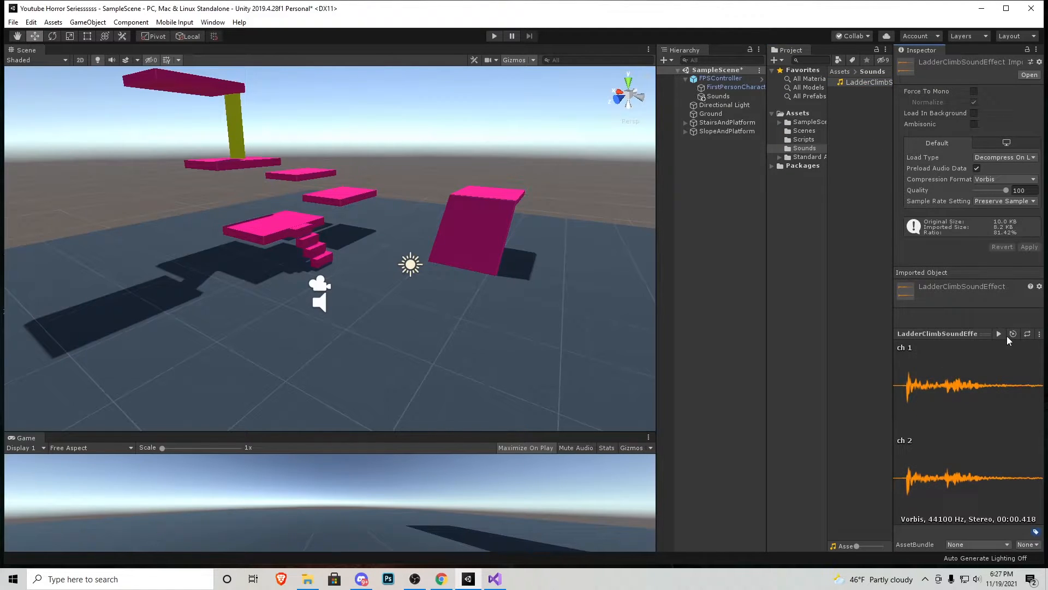
pyautogui.click(866, 82)
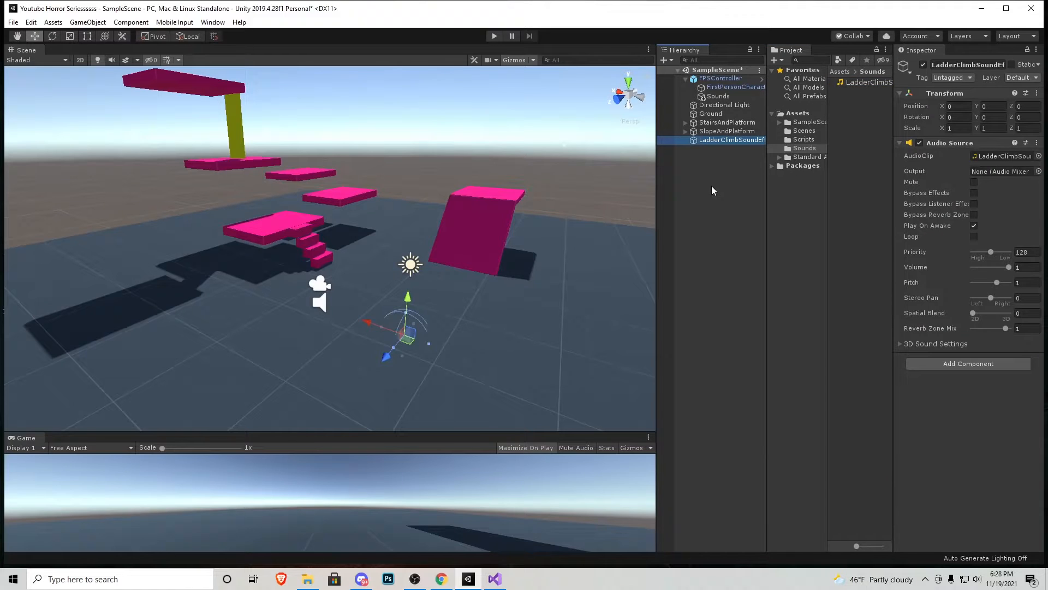
# Place LadderClimbSoundEffect in the scene as an audio object beside FPSController.
pyautogui.moveTo(407, 328); pyautogui.dragTo(331, 301)
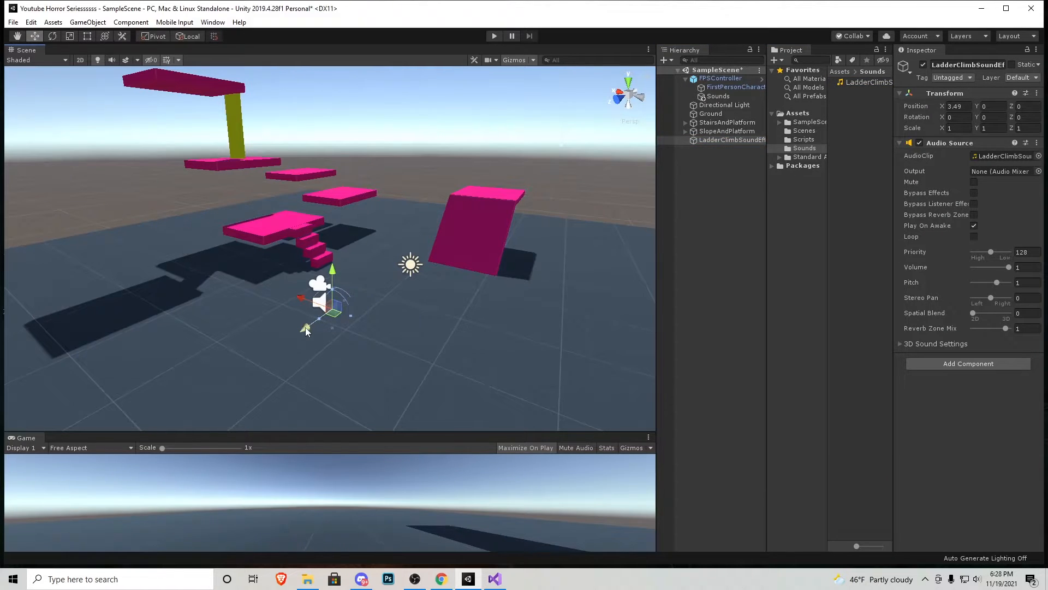
pyautogui.moveTo(332, 284); pyautogui.dragTo(321, 290)
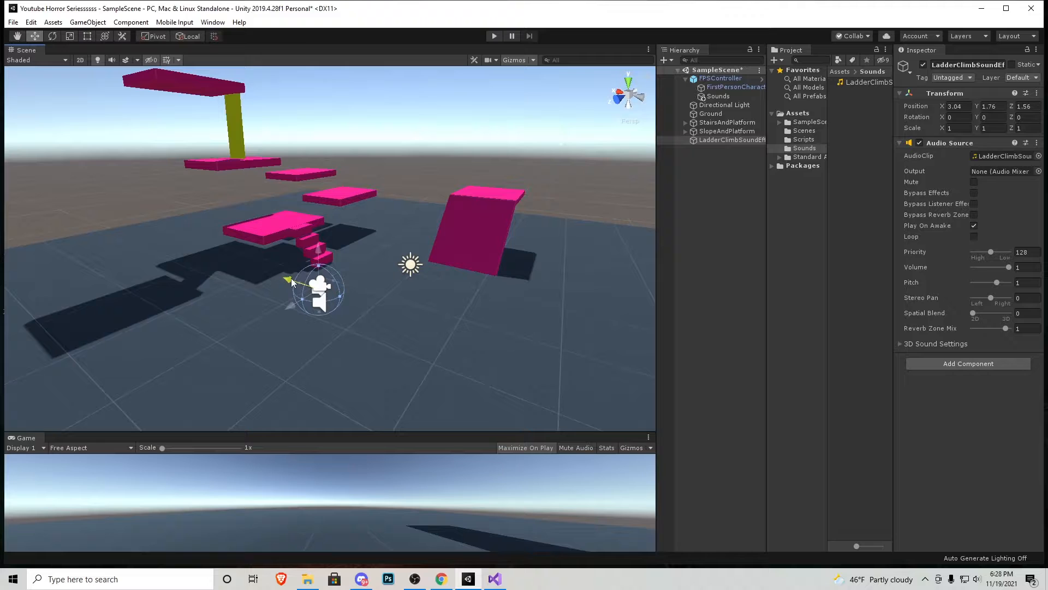
# Create a new 'Ladder' tag and assign it to the Ladder object.
pyautogui.click(732, 140)
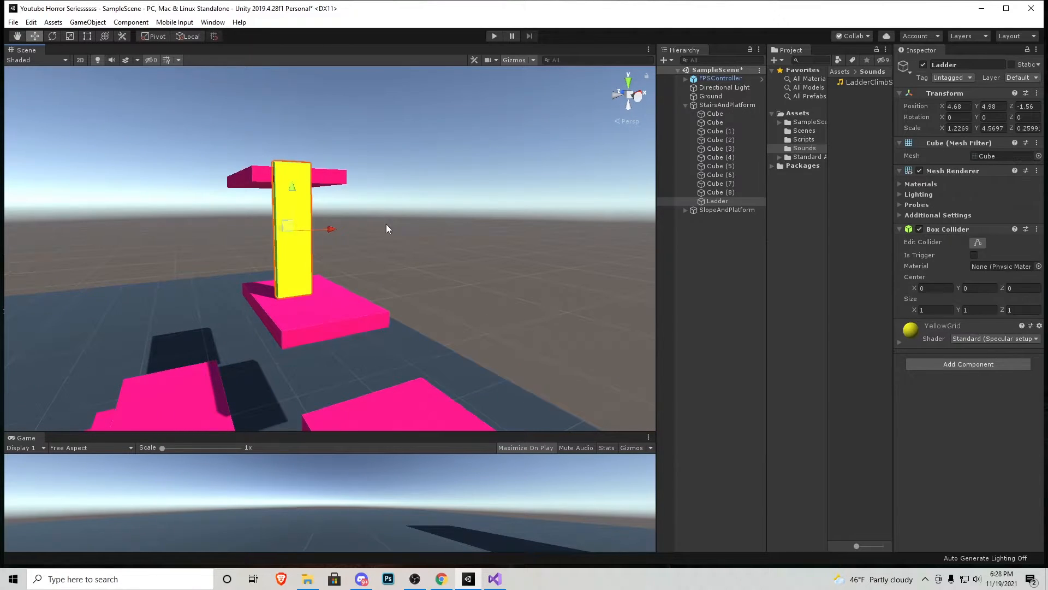
pyautogui.click(952, 77)
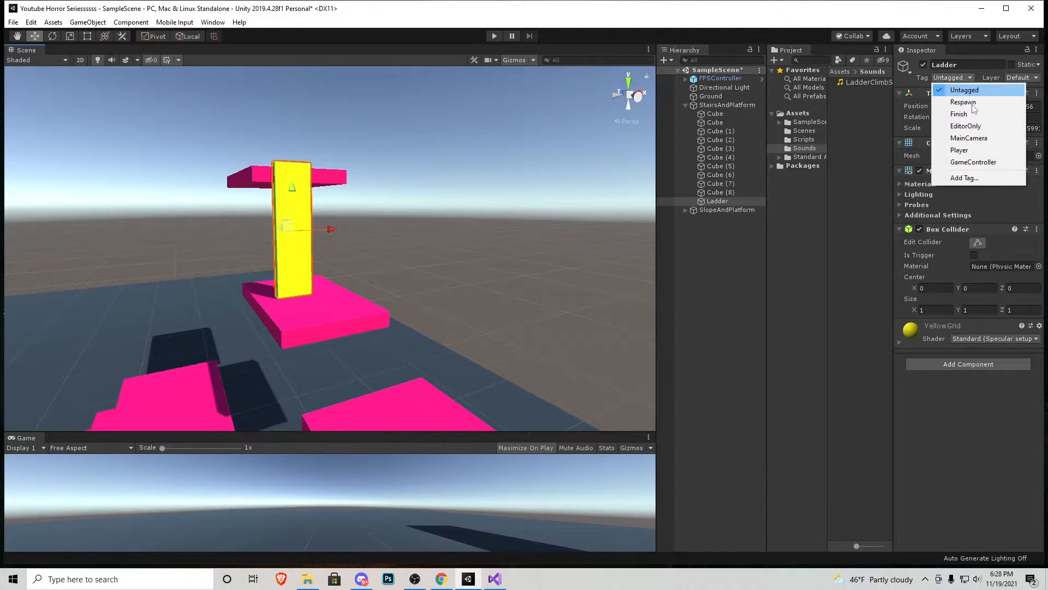
pyautogui.click(964, 177)
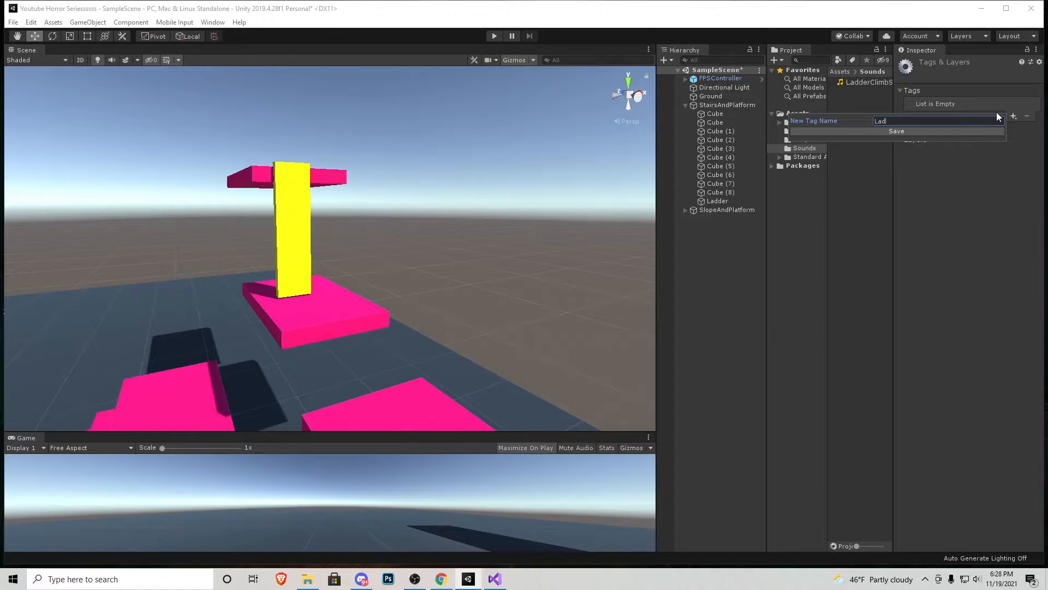
pyautogui.click(898, 131)
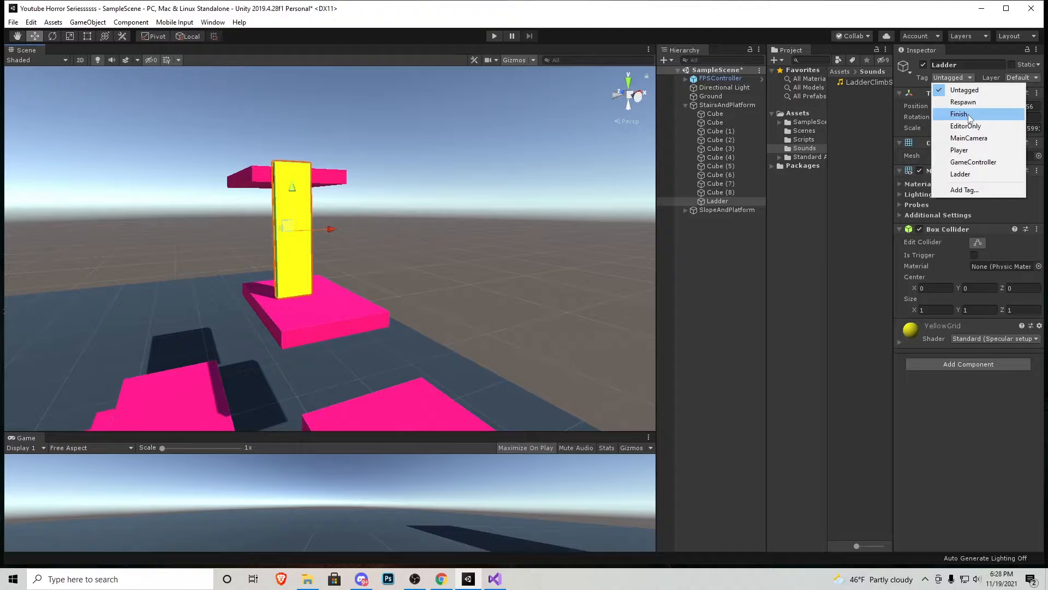
pyautogui.click(961, 173)
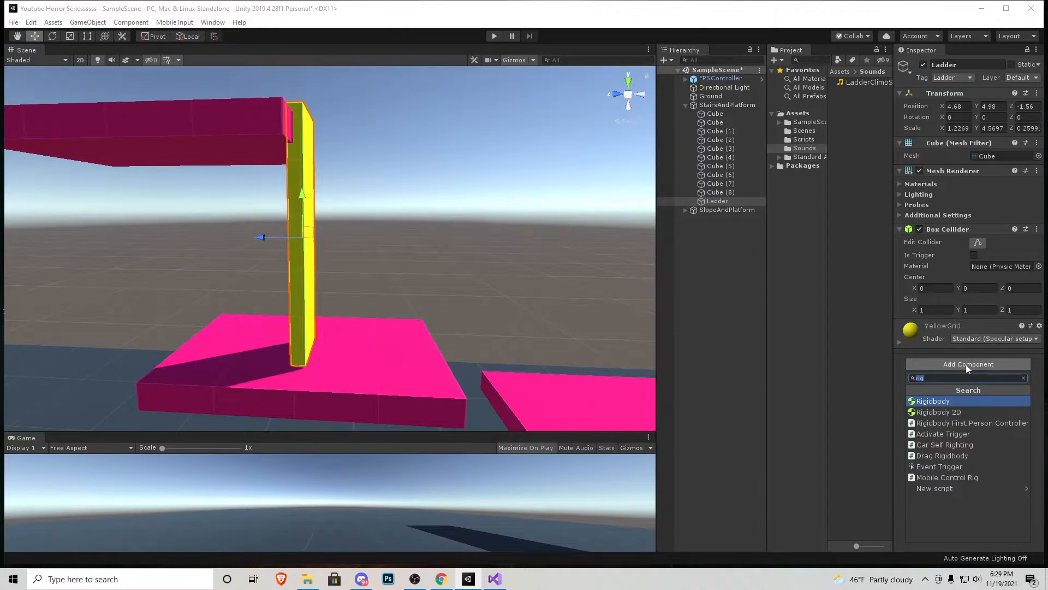
# Add a second Box Collider to the ladder, reshape it to reach out in front, and enable Is Trigger.
pyautogui.write('box')
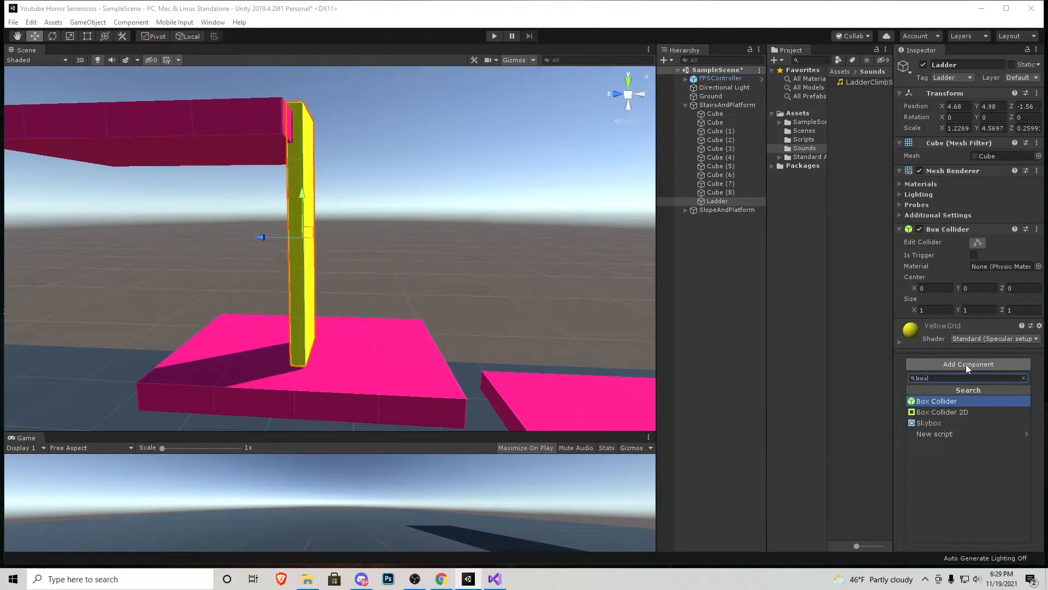
pyautogui.click(937, 400)
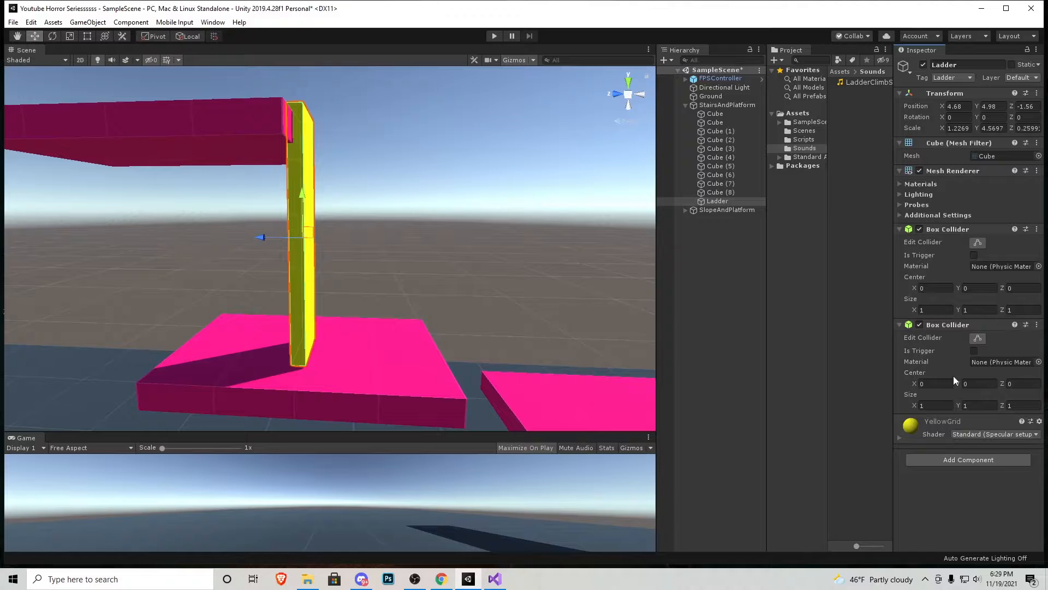
pyautogui.click(976, 383)
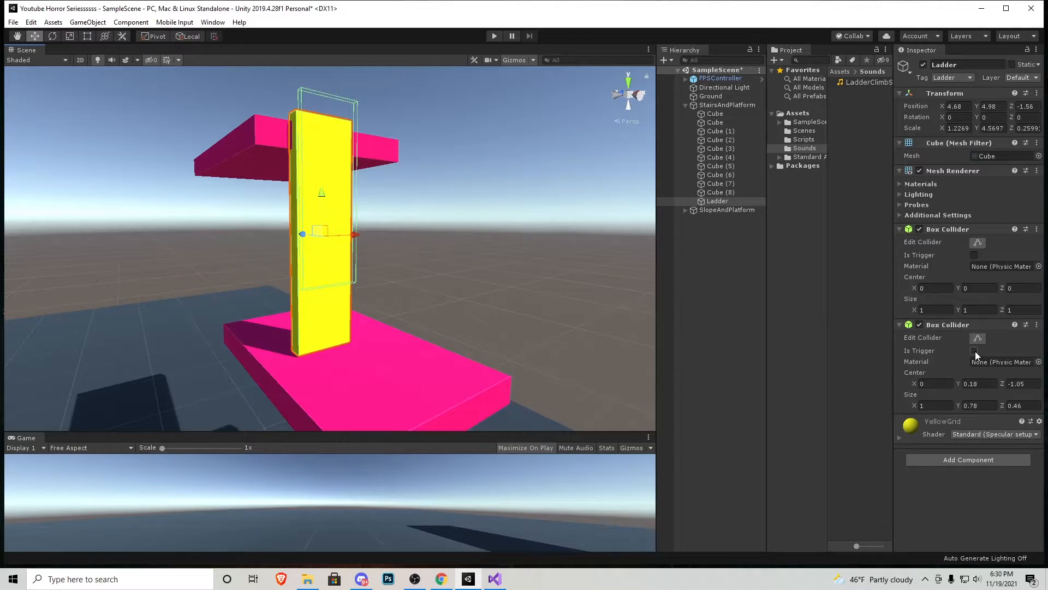
pyautogui.click(975, 351)
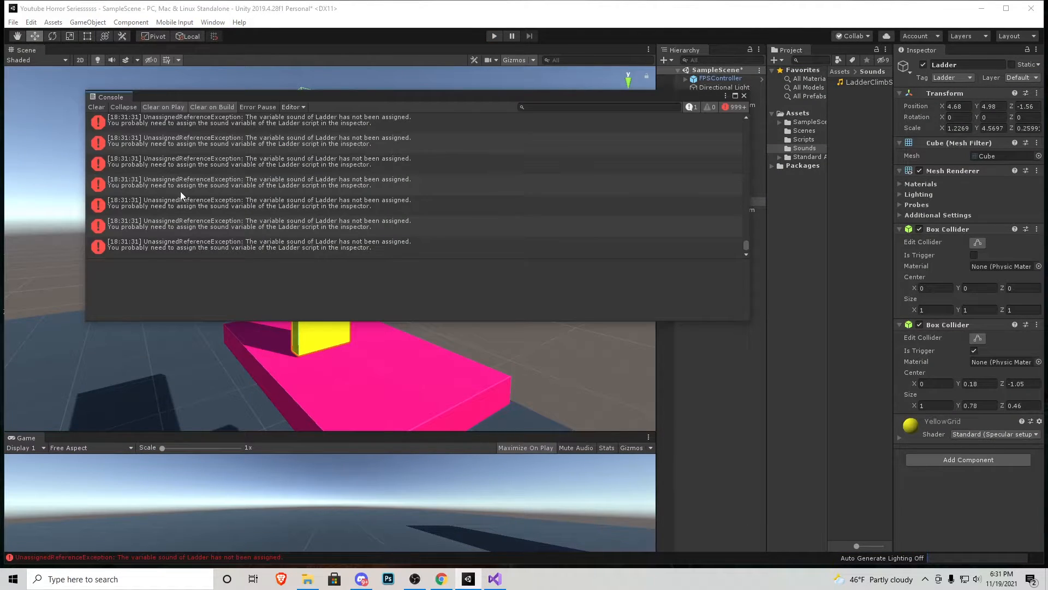
# Dismiss the Console after reading the unassigned Ladder sound errors from the play test.
pyautogui.click(96, 107)
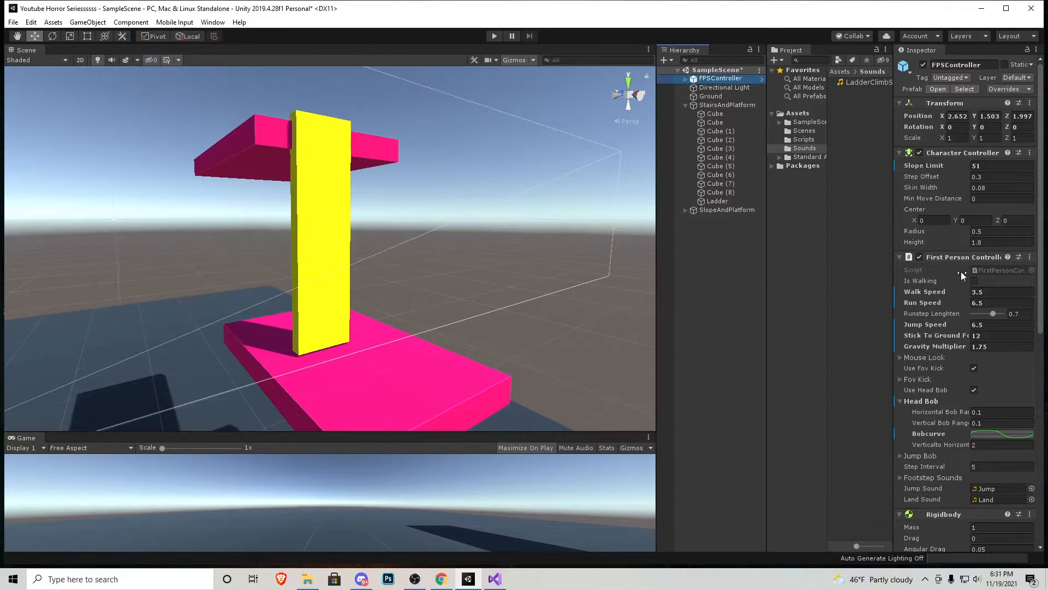
# Assign the LadderClimbSound object to the Ladder script's Sound field on FPSController.
pyautogui.scroll(-3)
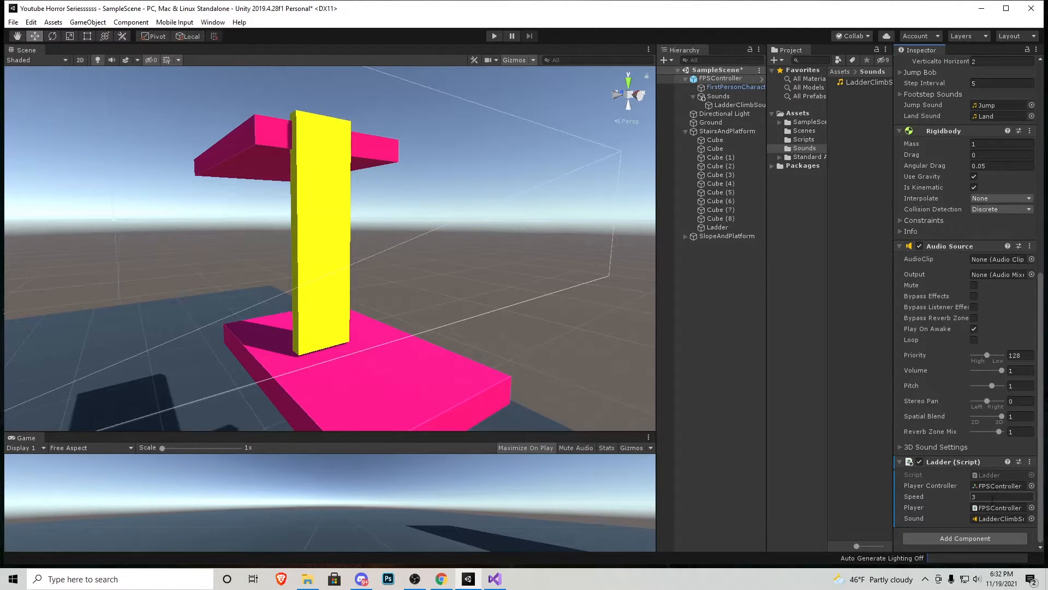
pyautogui.click(999, 496)
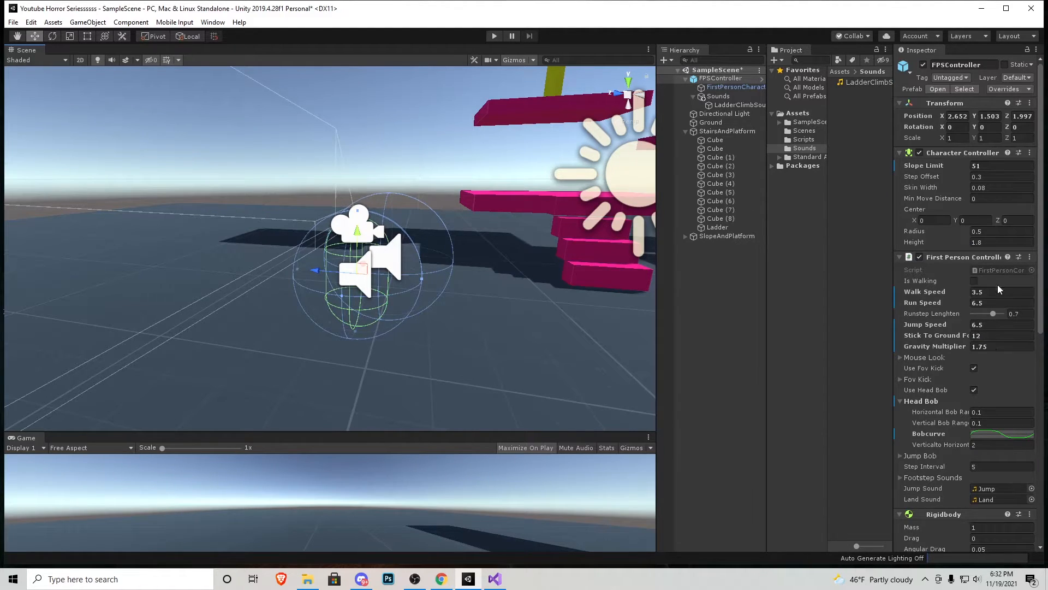
# Raise the Character Controller height from 1.8 to 2.3.
pyautogui.click(999, 242)
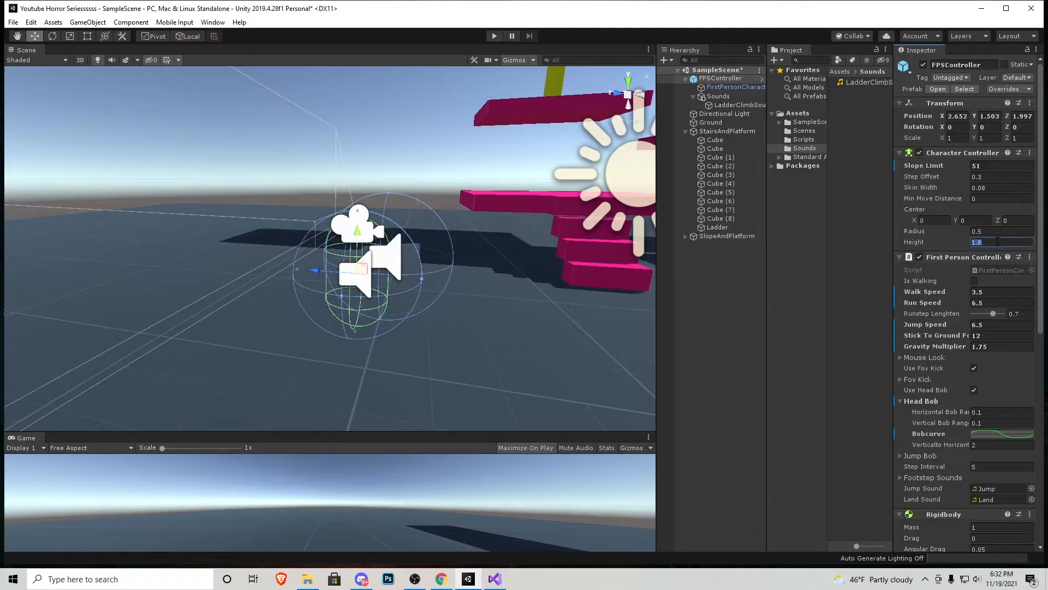
pyautogui.write('2.3')
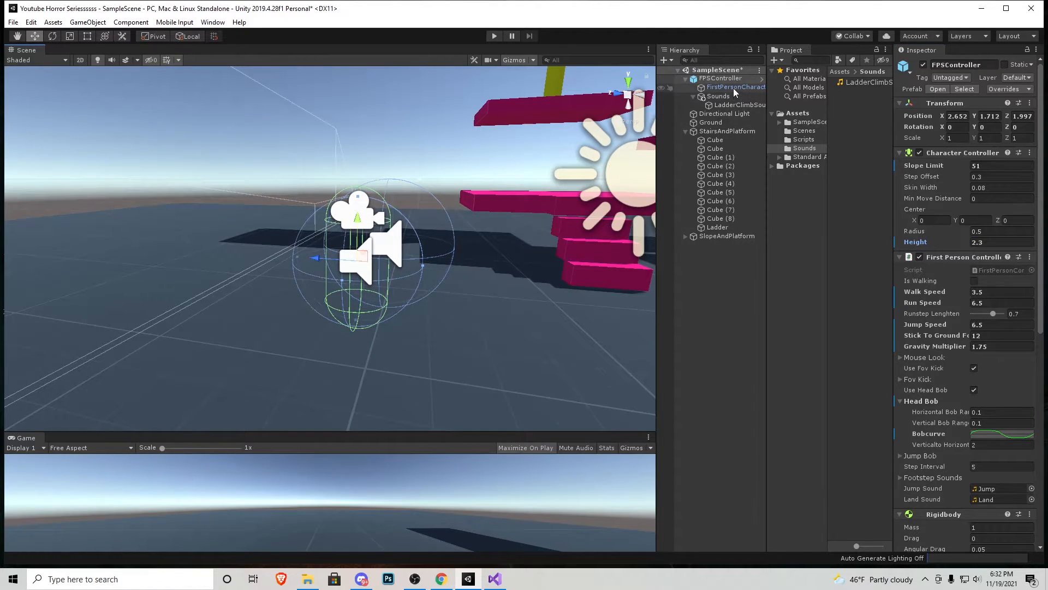
pyautogui.click(735, 87)
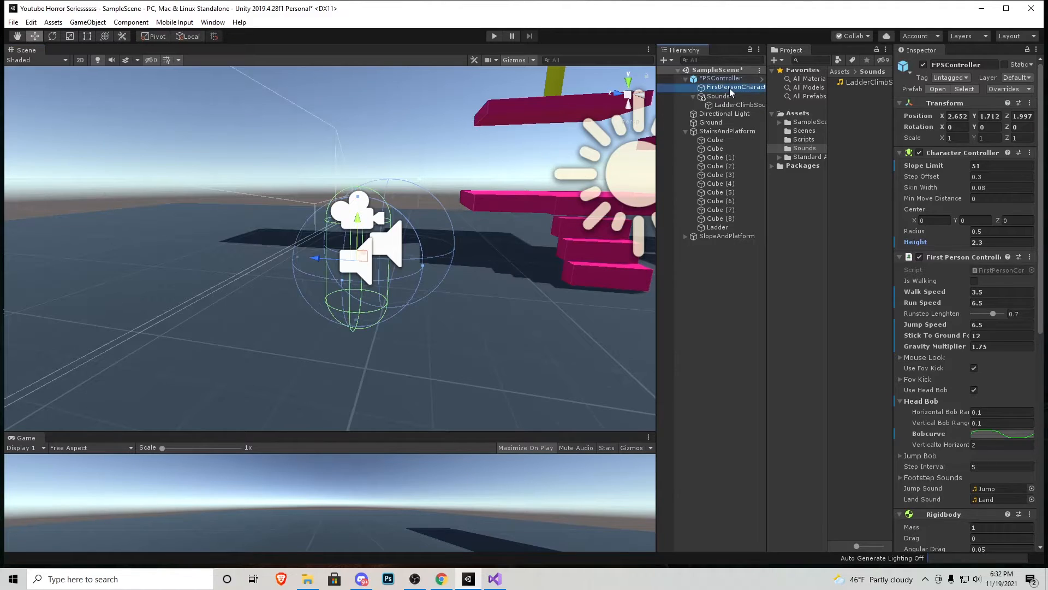
pyautogui.click(735, 88)
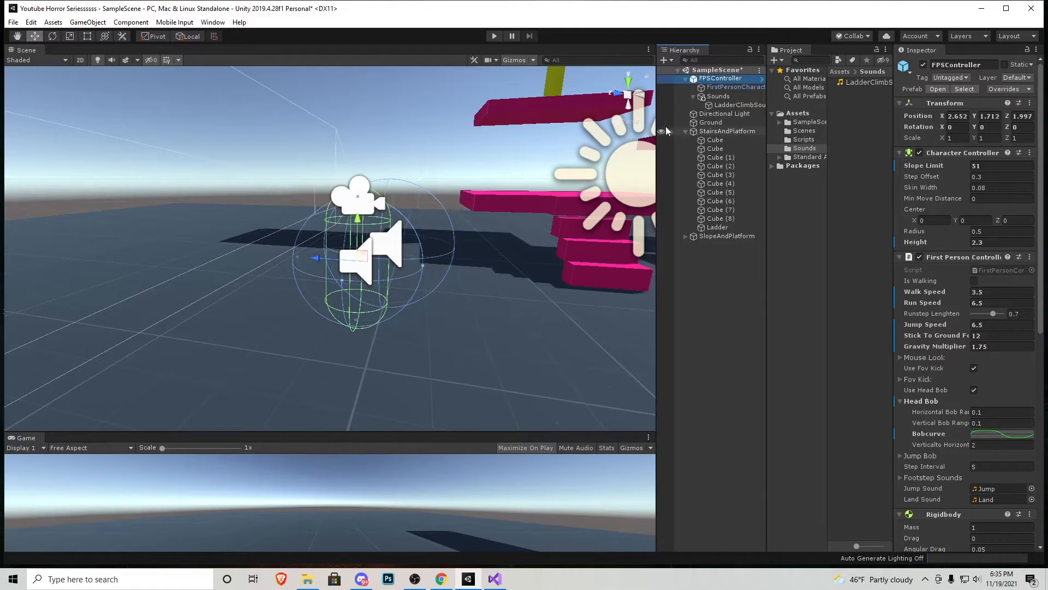
# Play-test the ladder climb, then set the FirstPersonCharacter camera's field of view to 80.
pyautogui.click(734, 87)
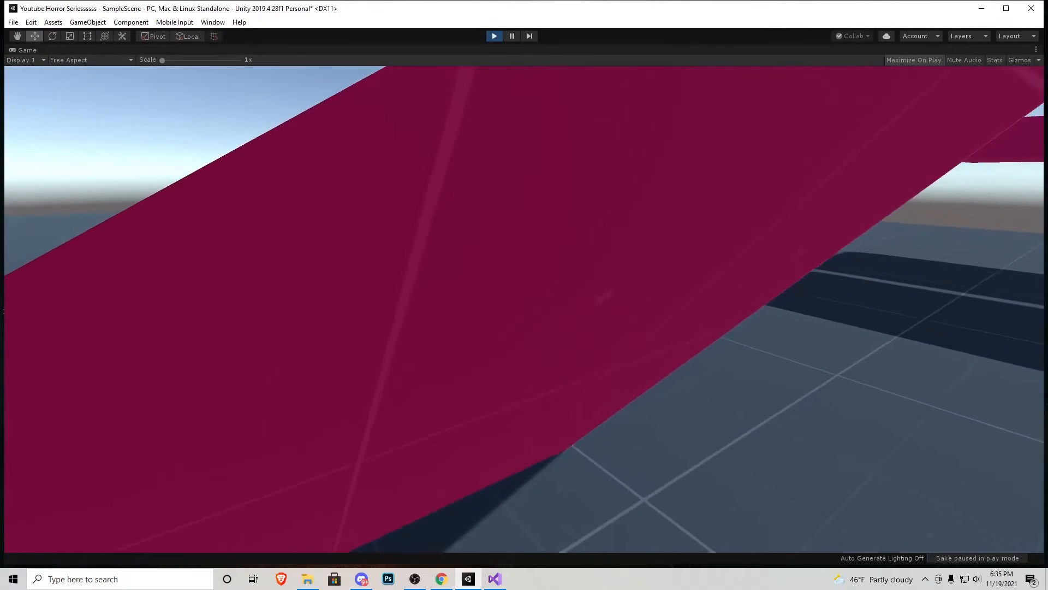
pyautogui.click(493, 35)
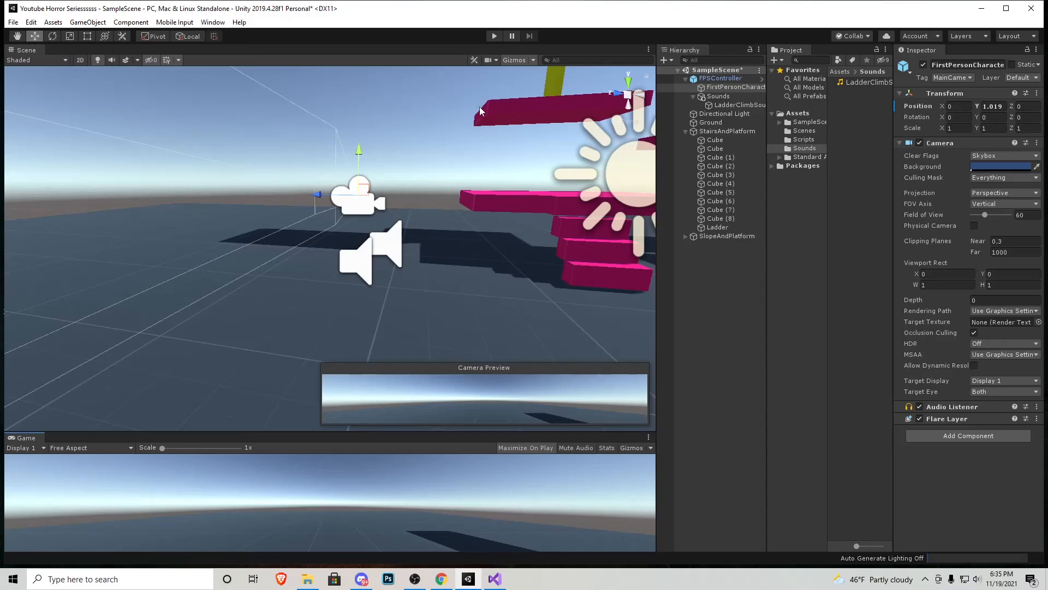
pyautogui.click(1014, 240)
pyautogui.write('0.1')
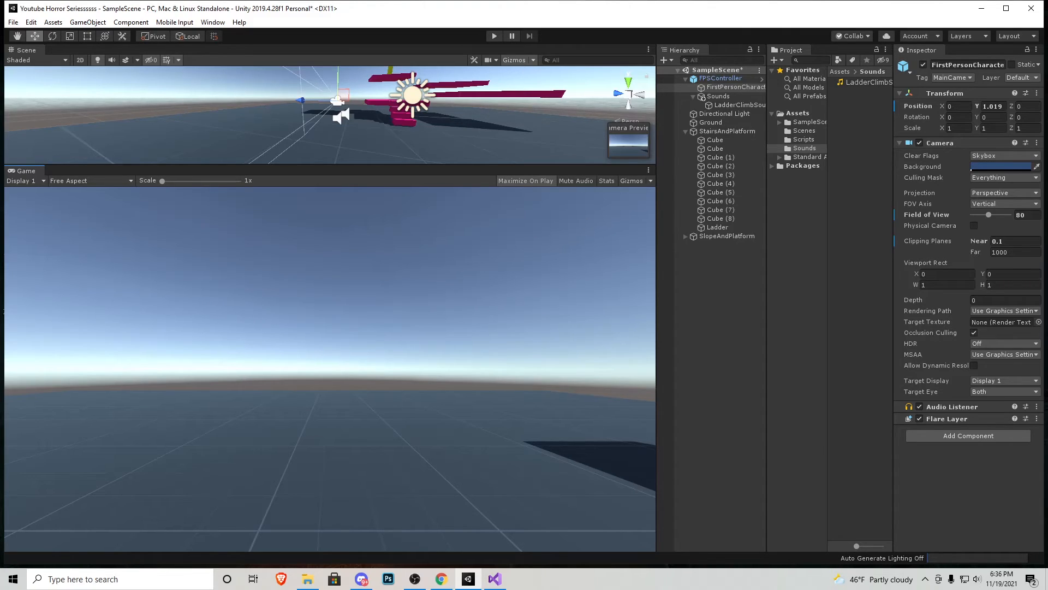
# Switch to the browser showing PublicSeriesFolder in Google Drive with Scripts and Sounds.
pyautogui.click(440, 579)
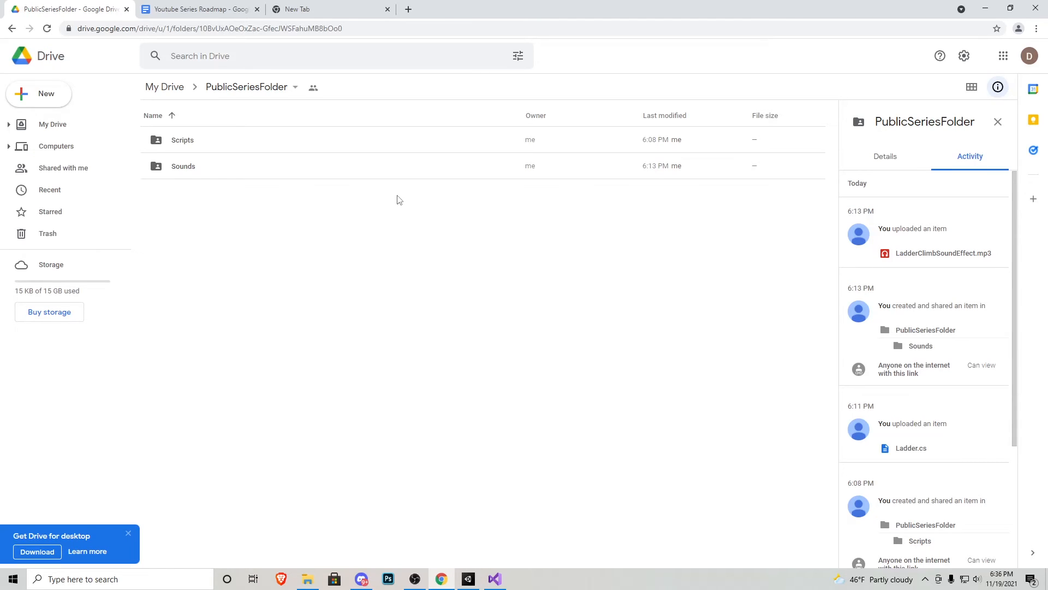
pyautogui.moveTo(198, 144)
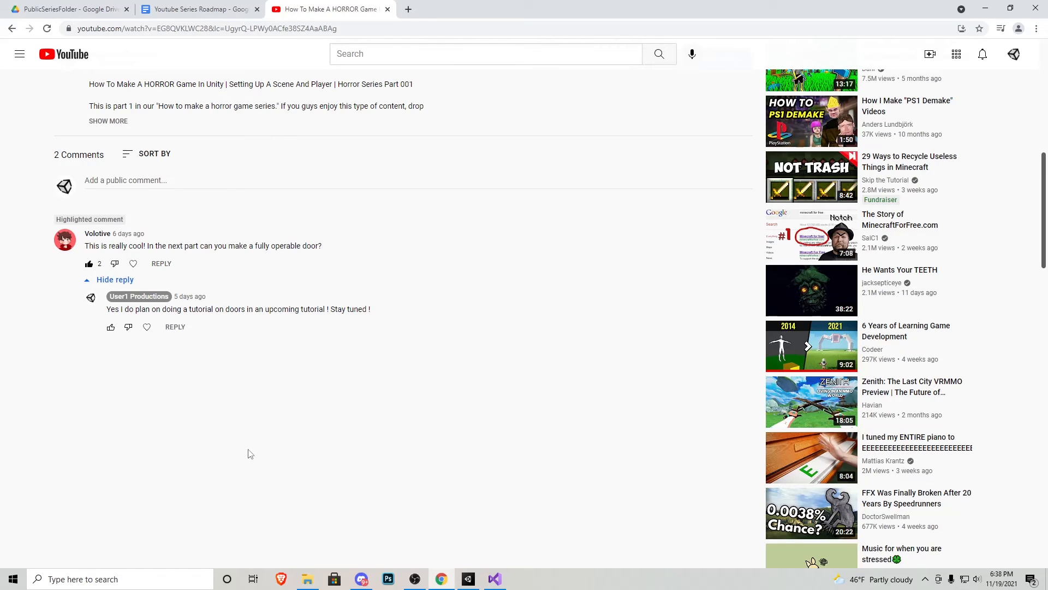
pyautogui.moveTo(97, 243)
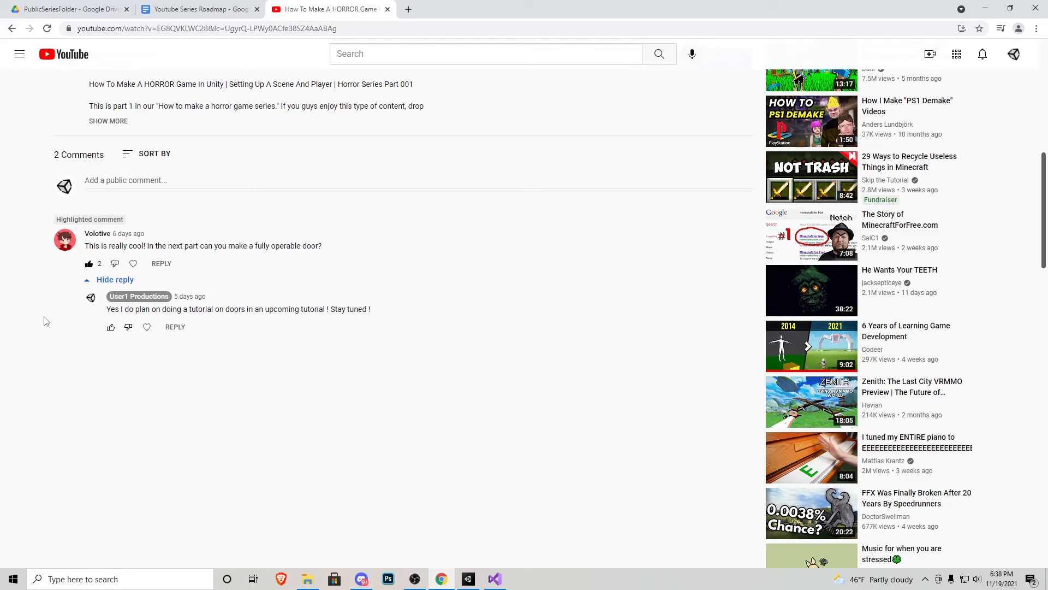
pyautogui.moveTo(80, 327)
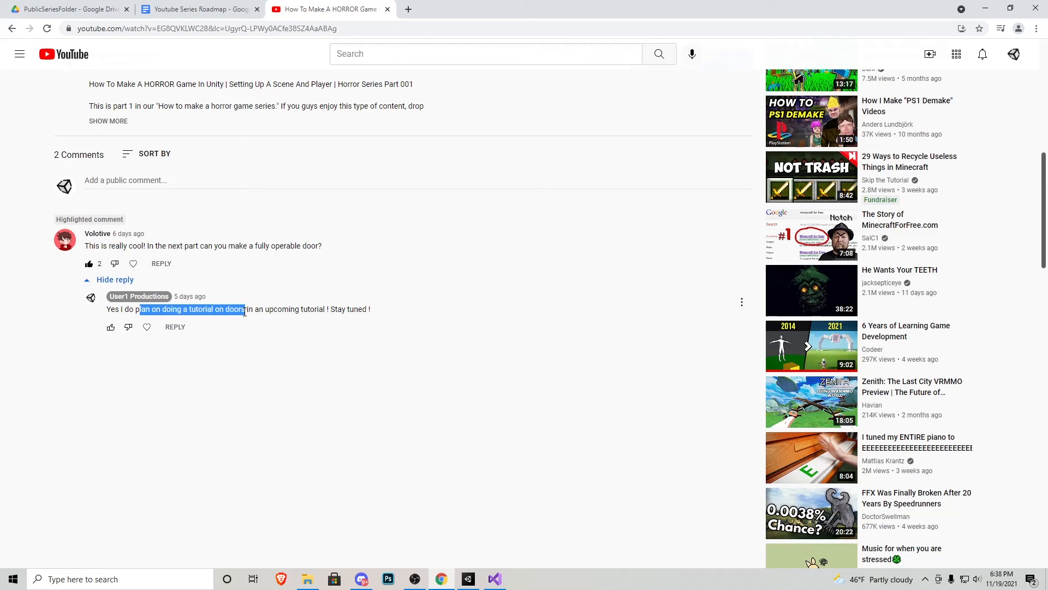
pyautogui.click(354, 328)
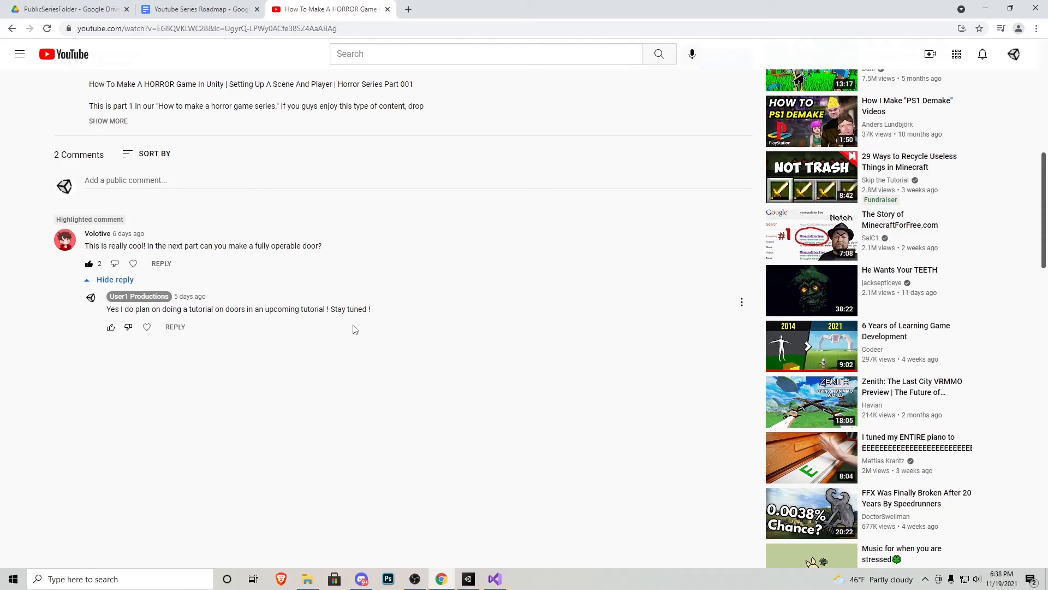